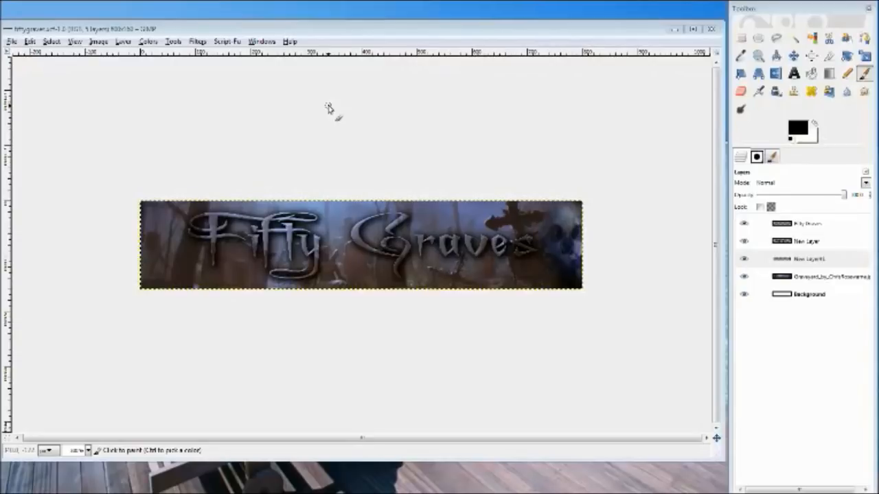
mouse_move(267, 142)
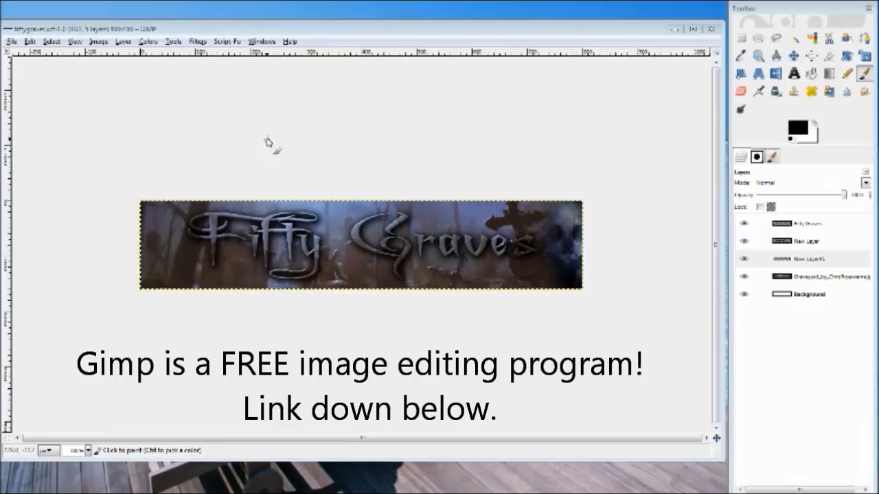
mouse_move(573, 101)
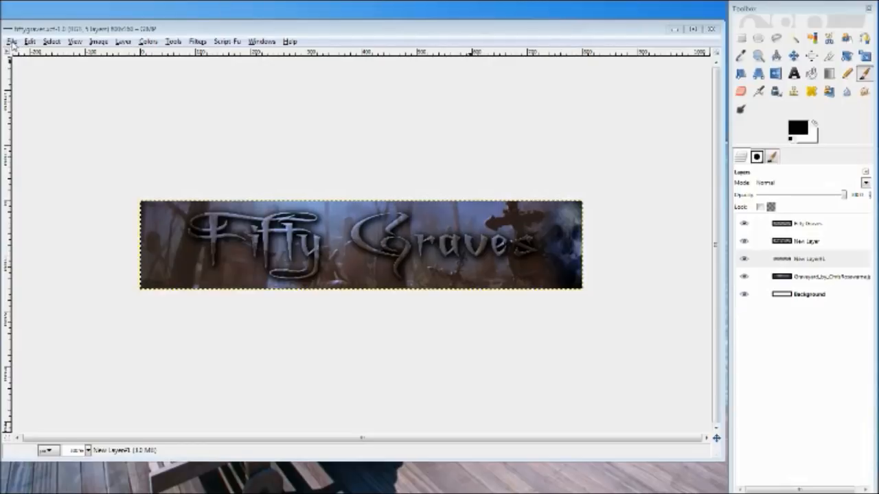
Start Save As for the banner, naming it fiftygraves.png in the Gimp folder
left_click(11, 41)
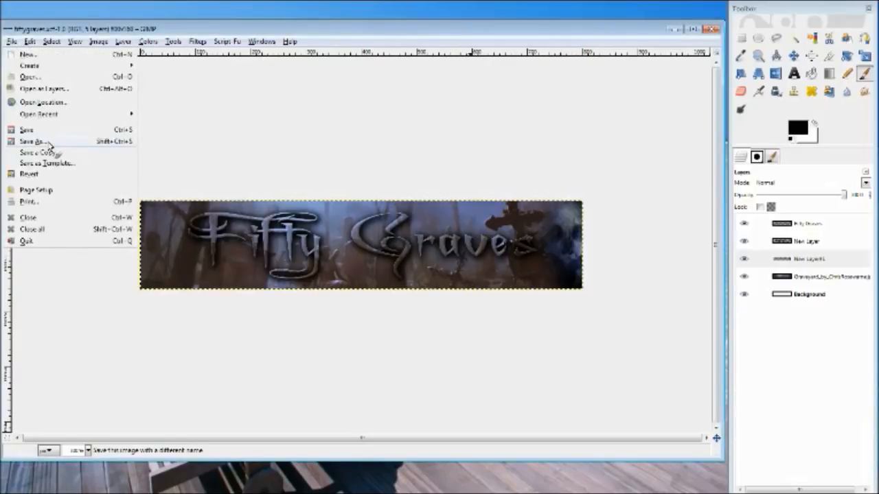
left_click(31, 141)
type("fiftygraves.png")
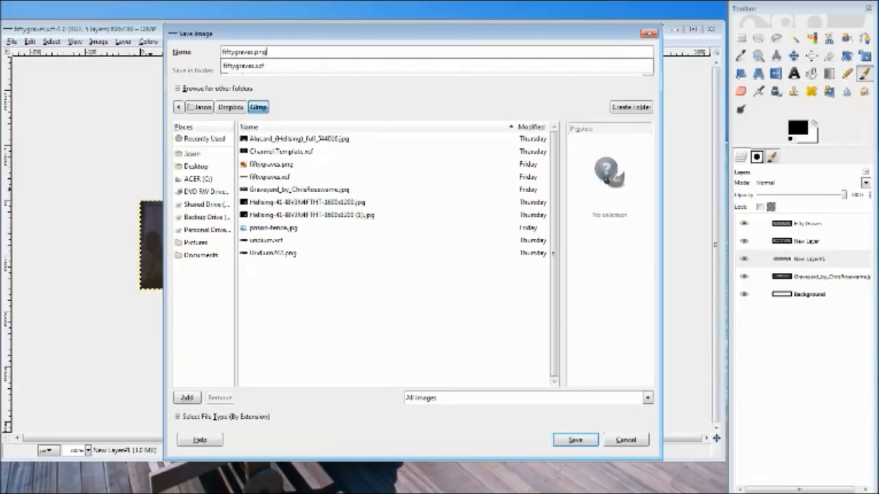
Save fiftygraves.png, replacing the old copy and accepting the PNG export options
left_click(575, 439)
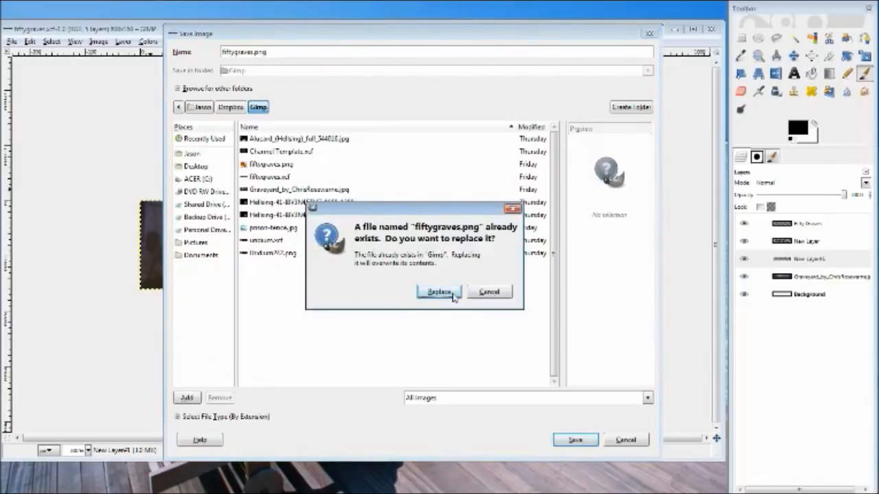
left_click(438, 292)
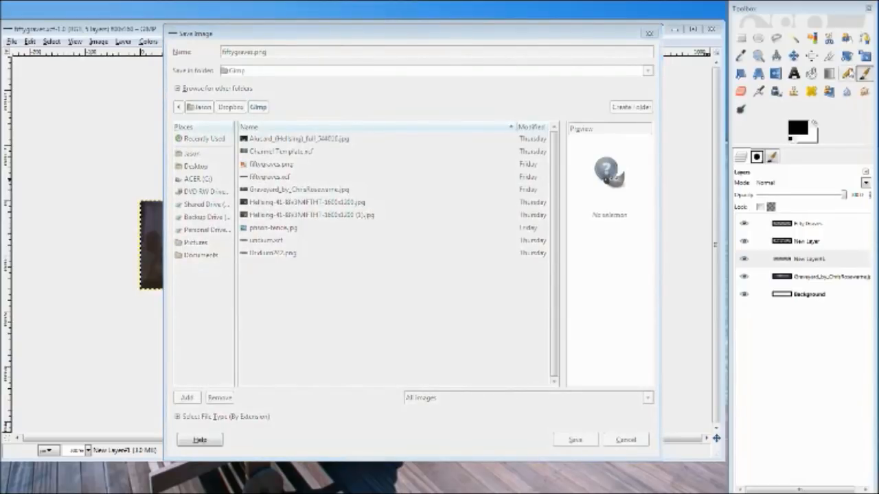
left_click(575, 439)
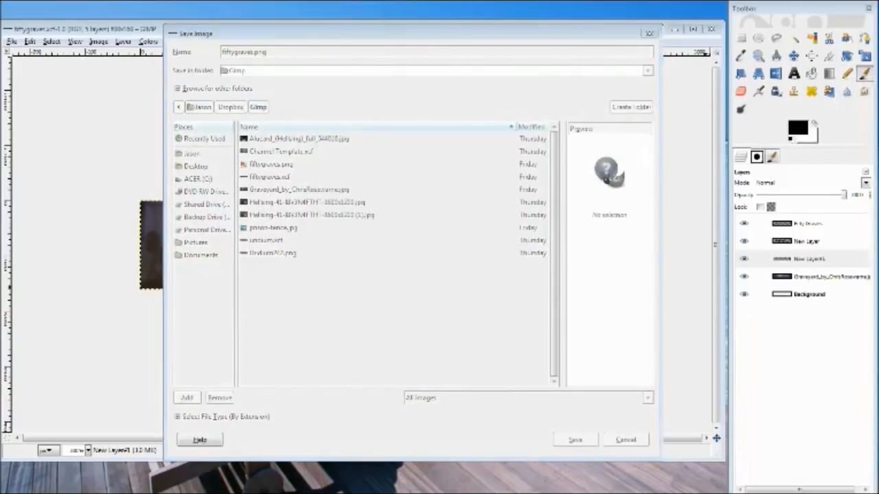
left_click(574, 439)
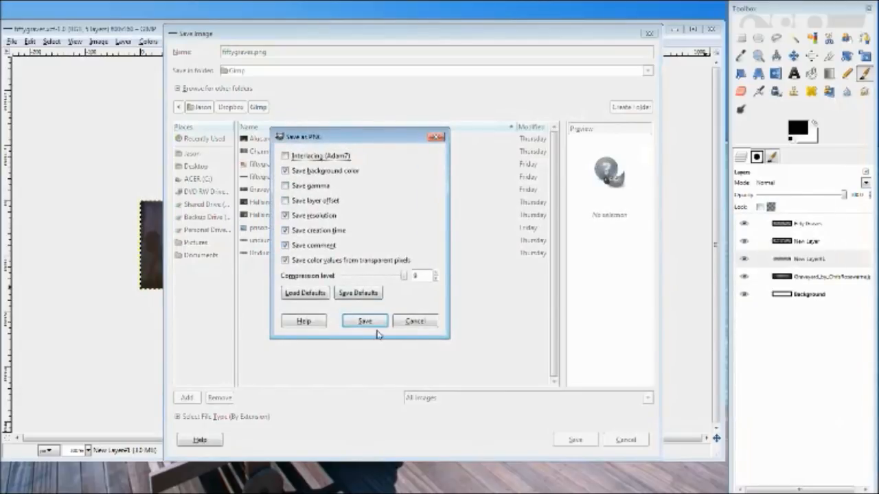
left_click(363, 320)
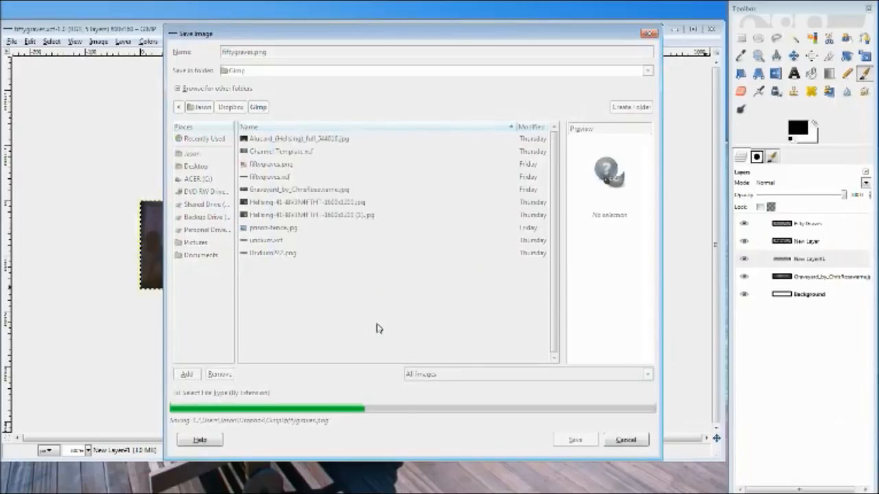
left_click(575, 439)
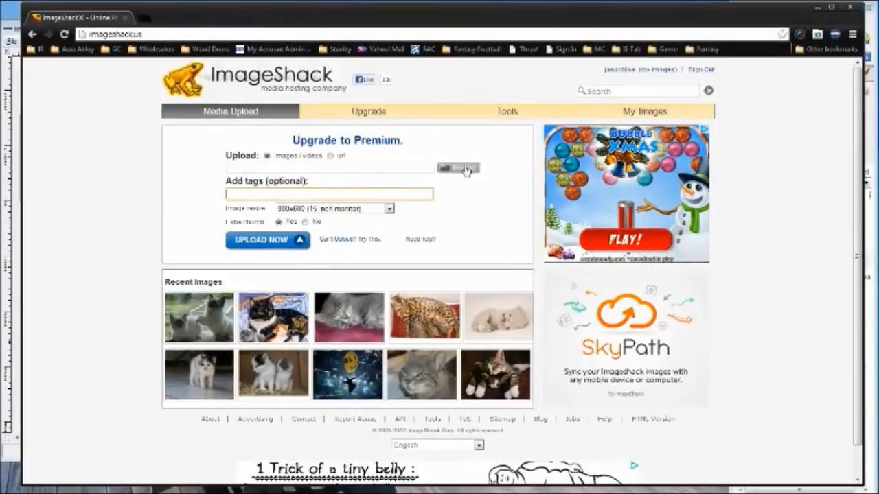
Select fiftygraves.png from the Gimp folder for upload and show resize choices
left_click(458, 167)
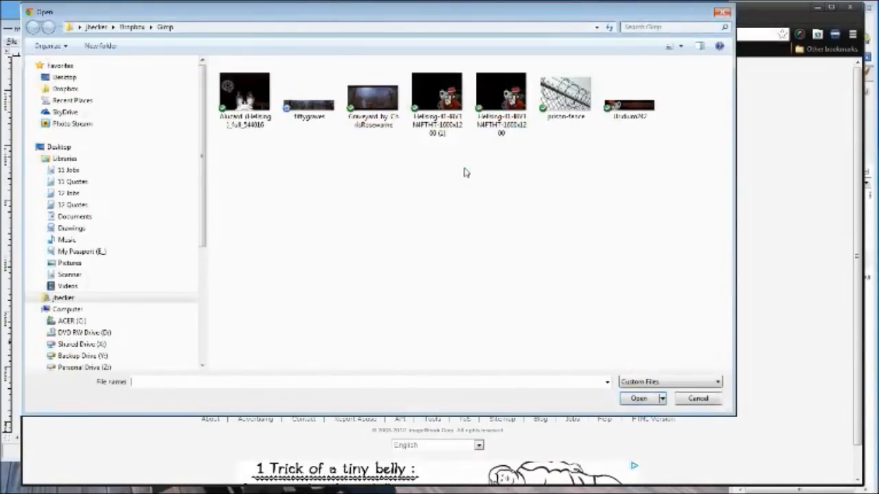
left_click(309, 92)
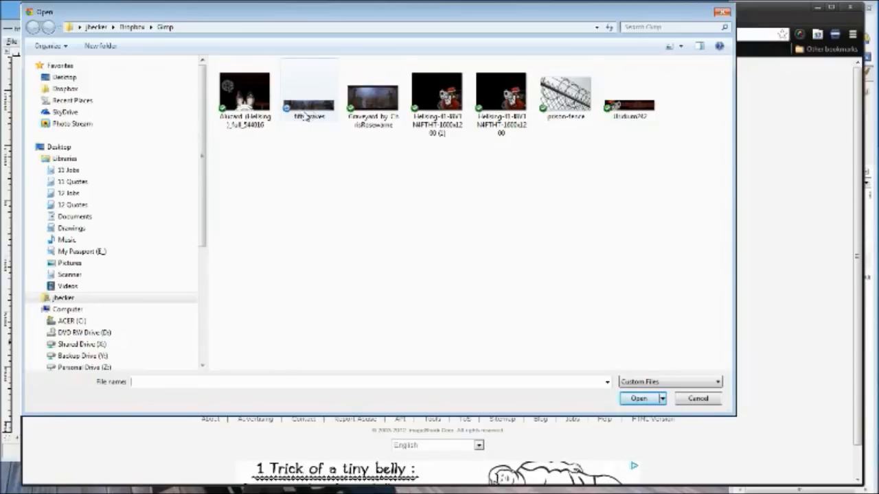
left_click(308, 89)
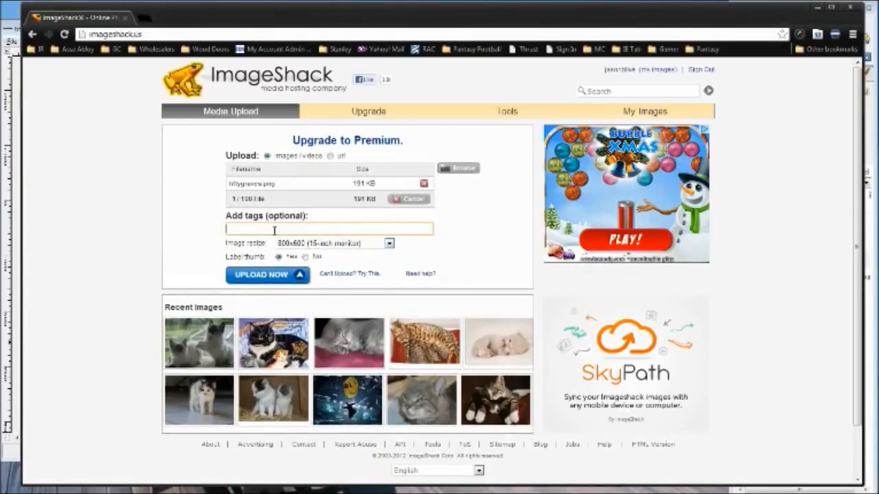
mouse_move(353, 251)
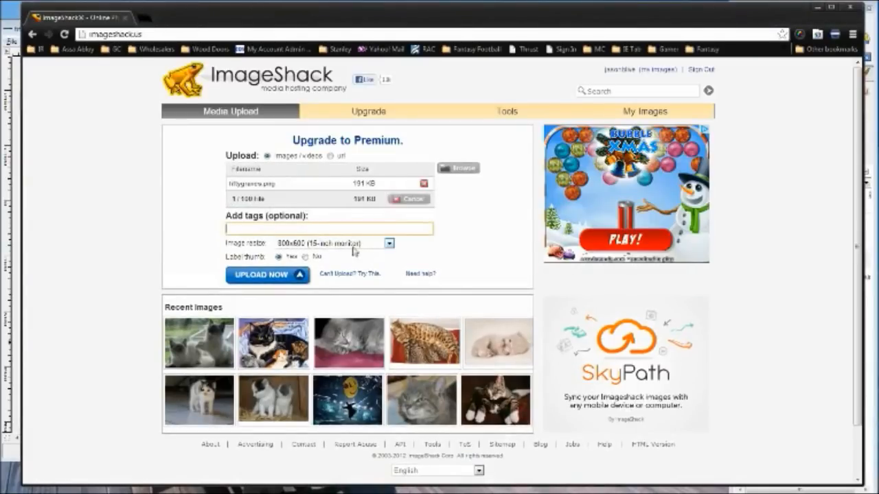
left_click(389, 243)
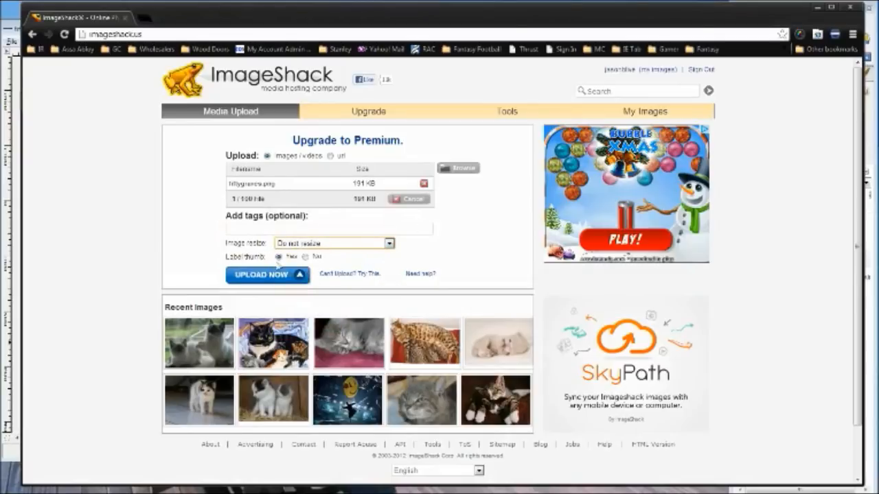
Upload fiftygraves.png to ImageShack with 'Do not resize' selected
left_click(266, 275)
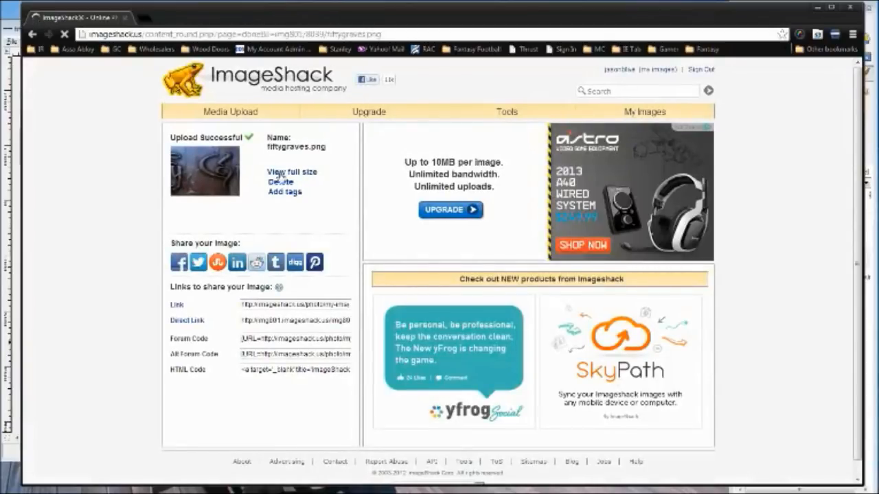
mouse_move(191, 323)
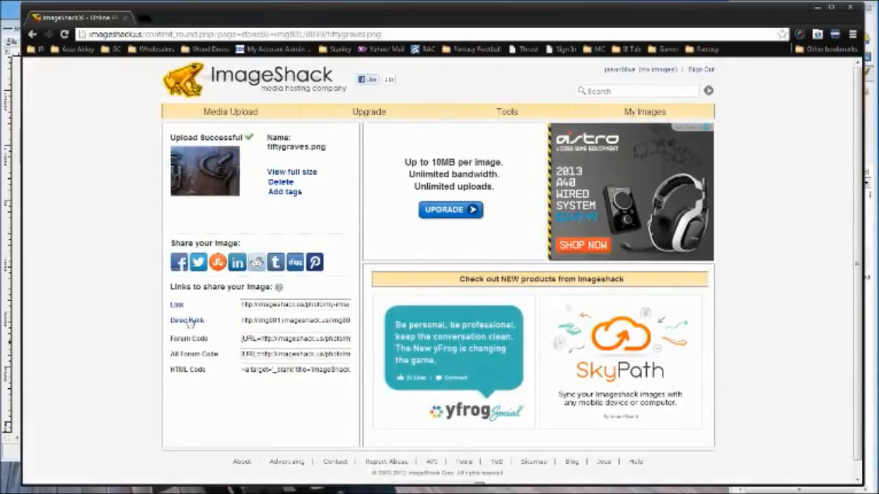
mouse_move(209, 370)
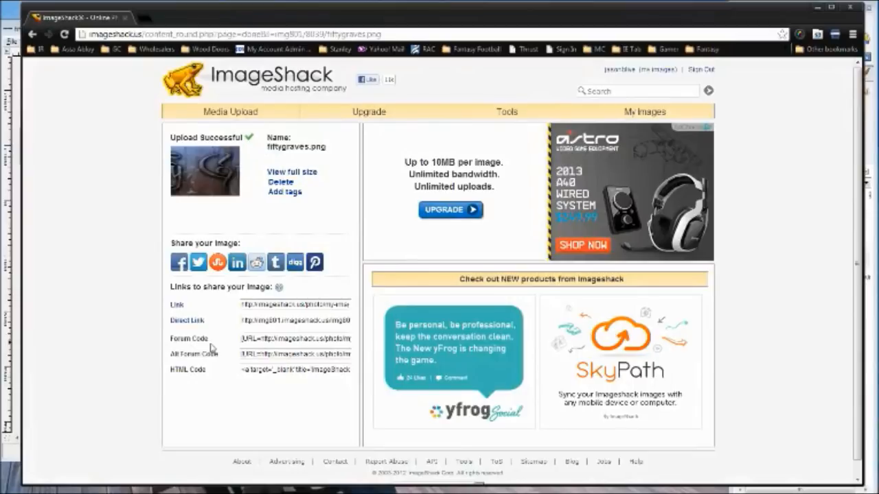
Copy the banner's Forum Code text from the ImageShack results page
left_click(296, 337)
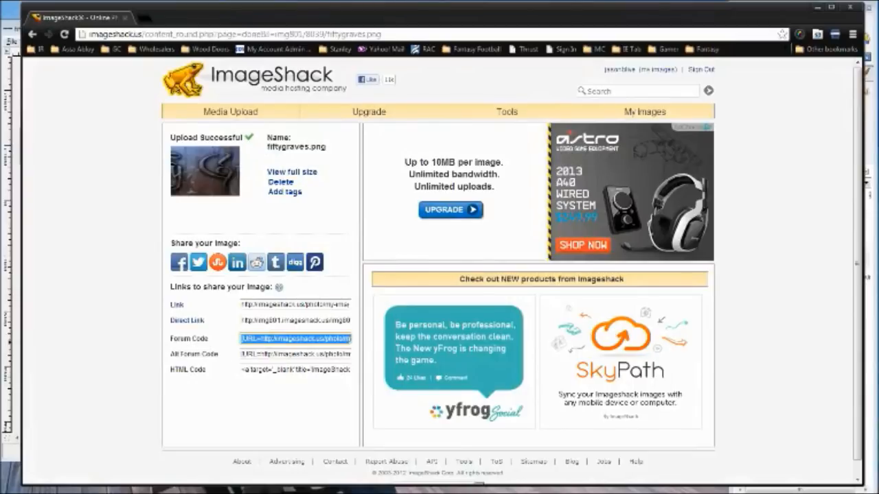
right_click(295, 338)
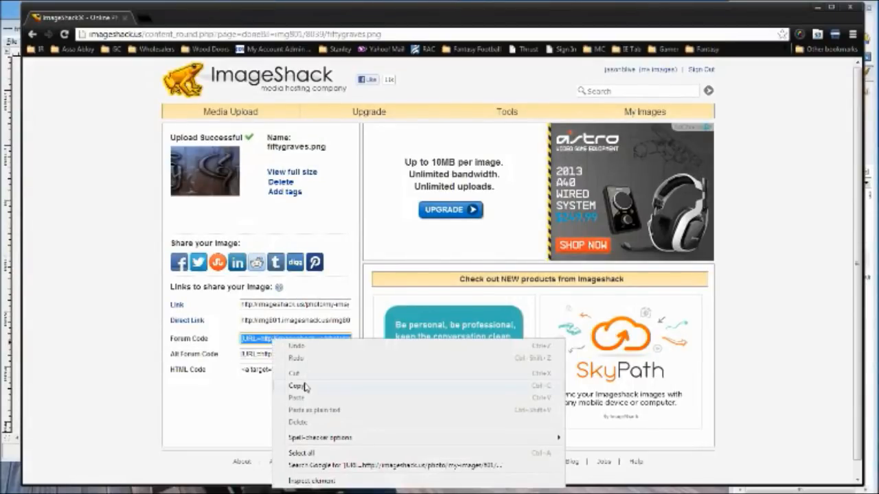
left_click(296, 385)
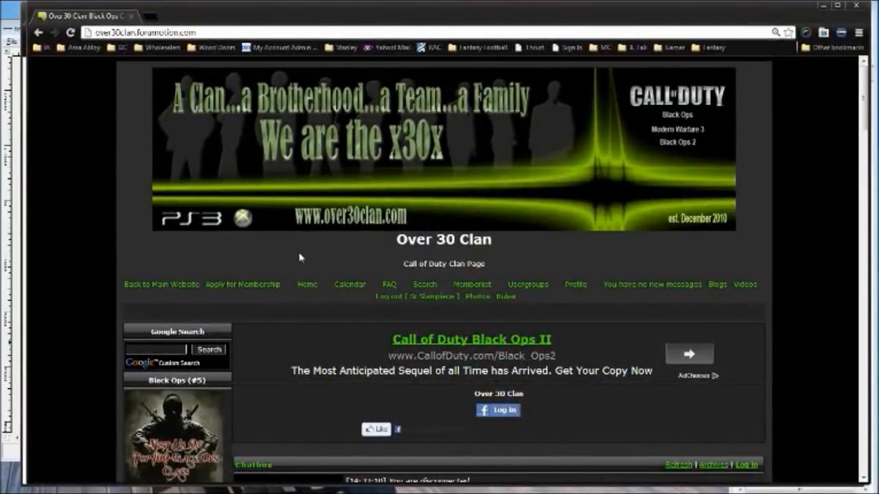
mouse_move(745, 231)
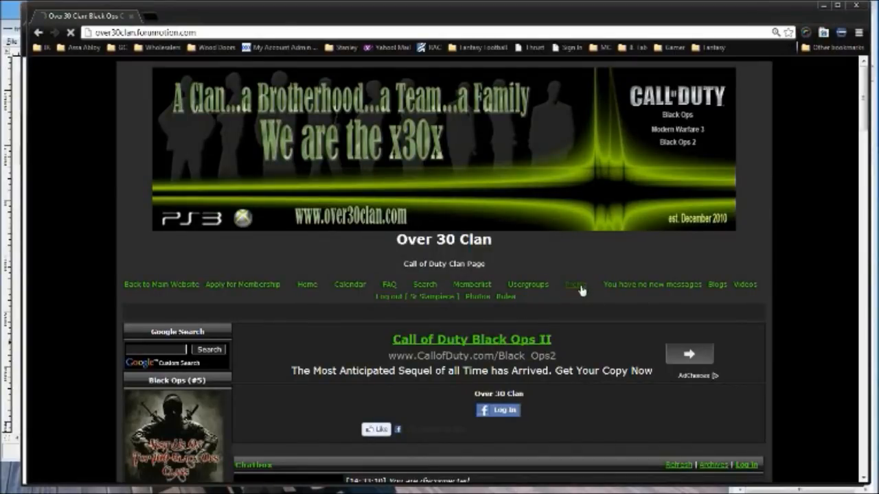
Go to the Over 30 Clan profile's Signature tab and scroll to the editor
left_click(575, 285)
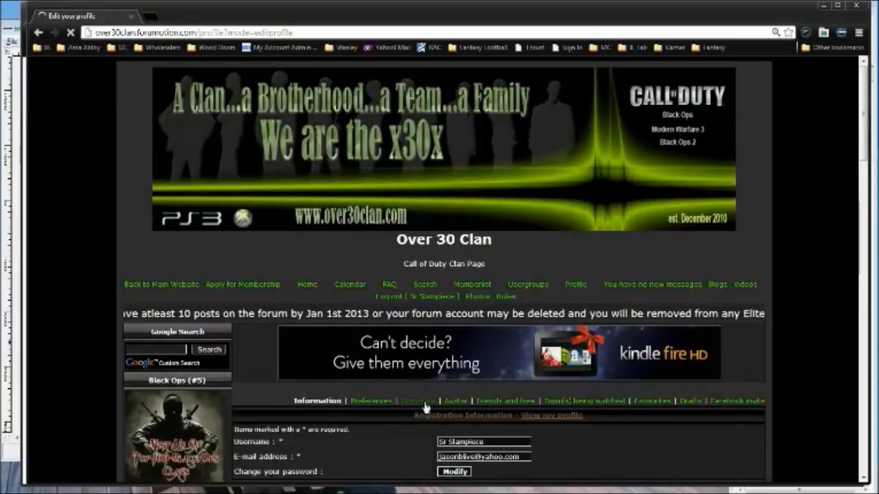
scroll("down", 3)
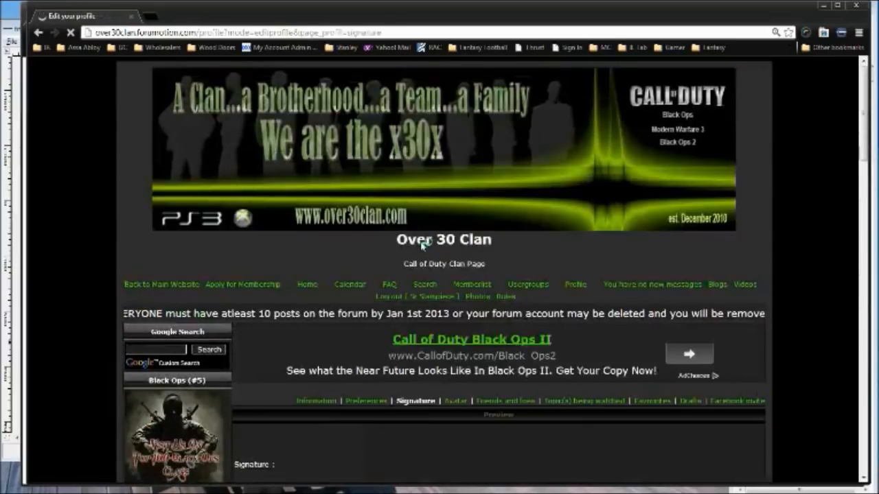
scroll("down", 3)
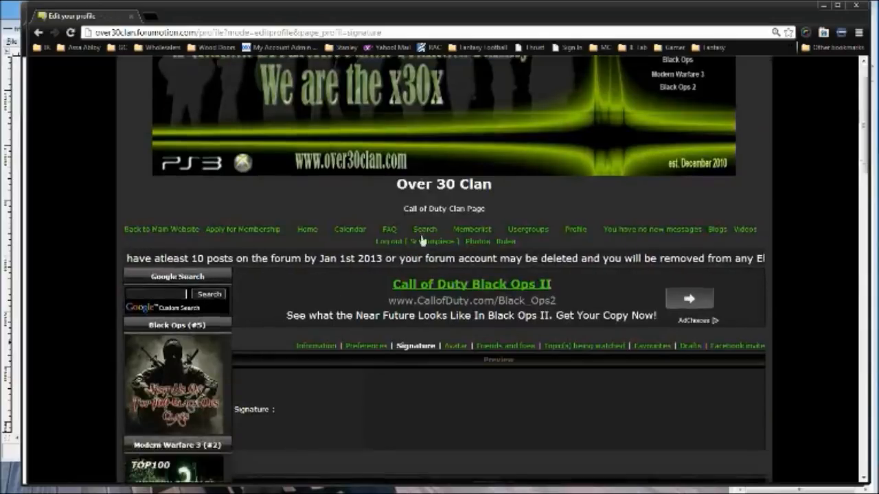
scroll("down", 3)
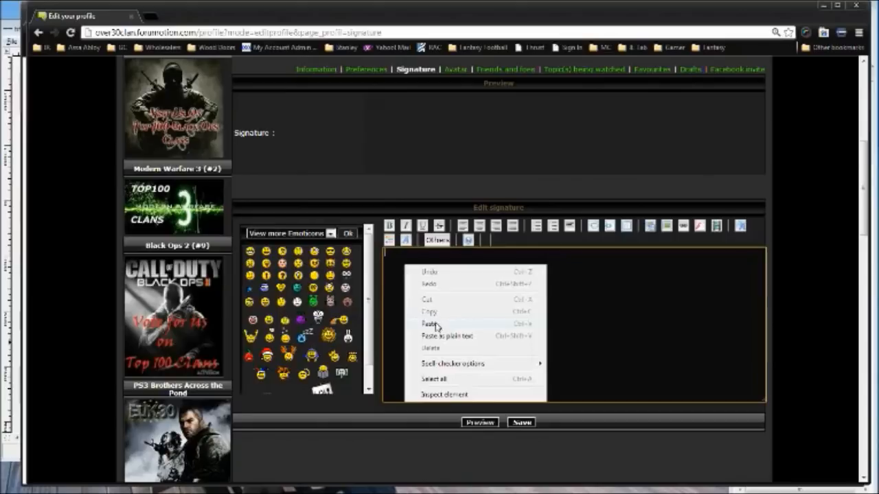
Paste the ImageShack banner code into the signature and delete the 'Uploaded with ImageShack' line
left_click(428, 323)
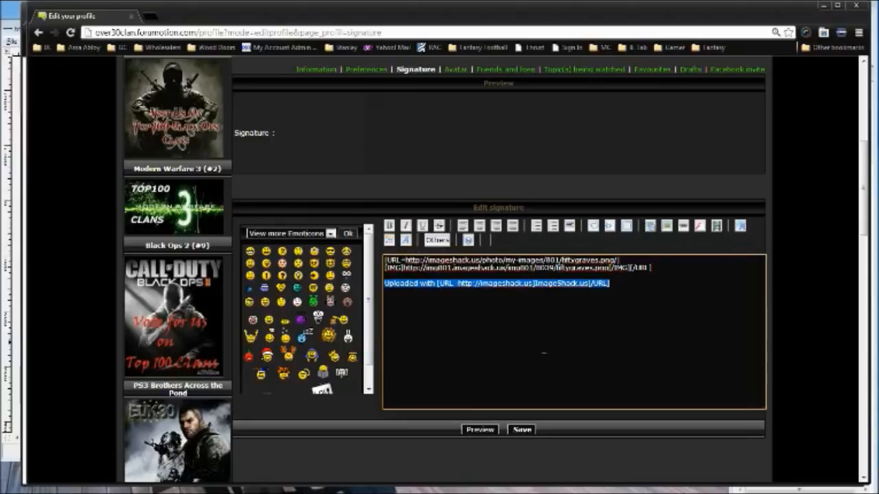
key("Delete")
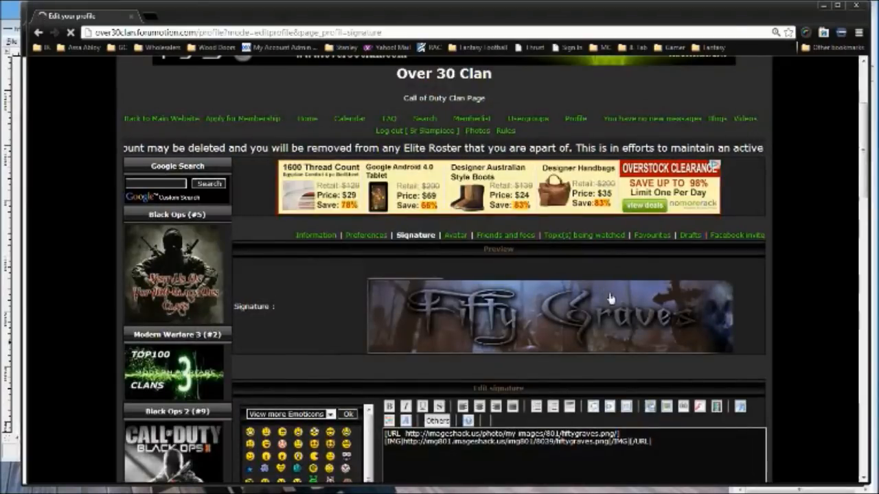
Preview the Fifty Graves banner signature and scroll down toward Save
scroll("down", 3)
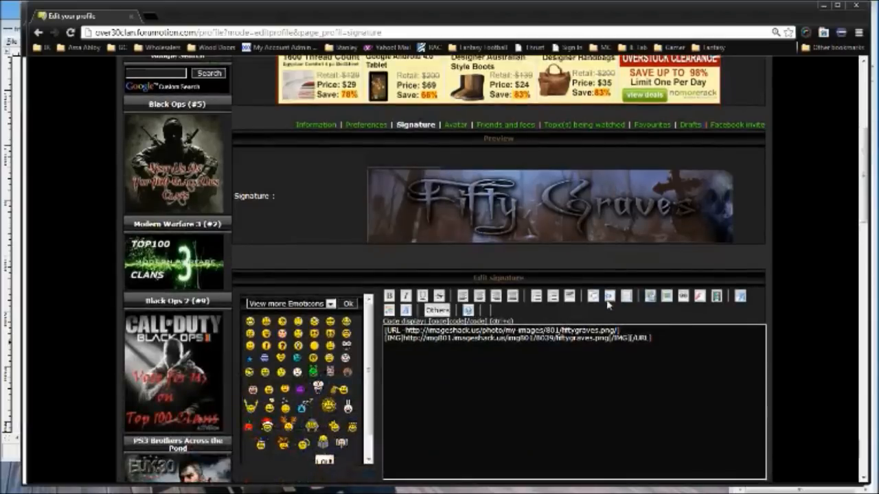
scroll("down", 3)
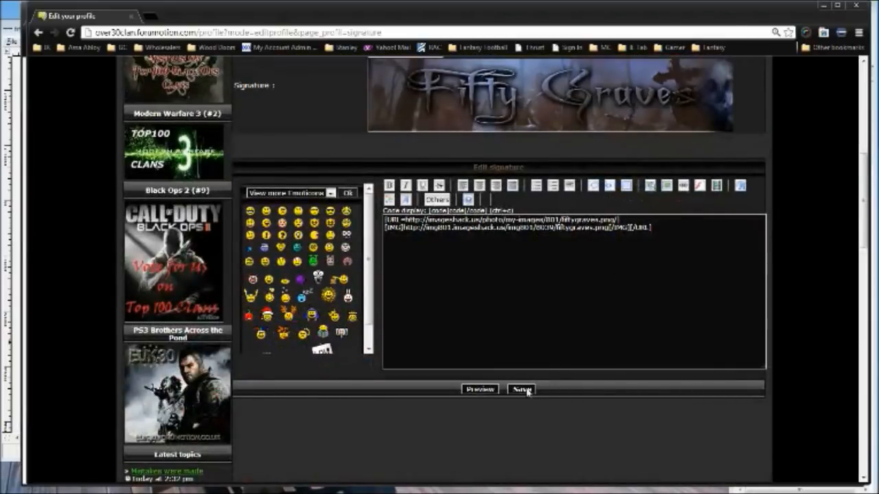
Save the Fifty Graves banner signature and return to the profile page
left_click(521, 390)
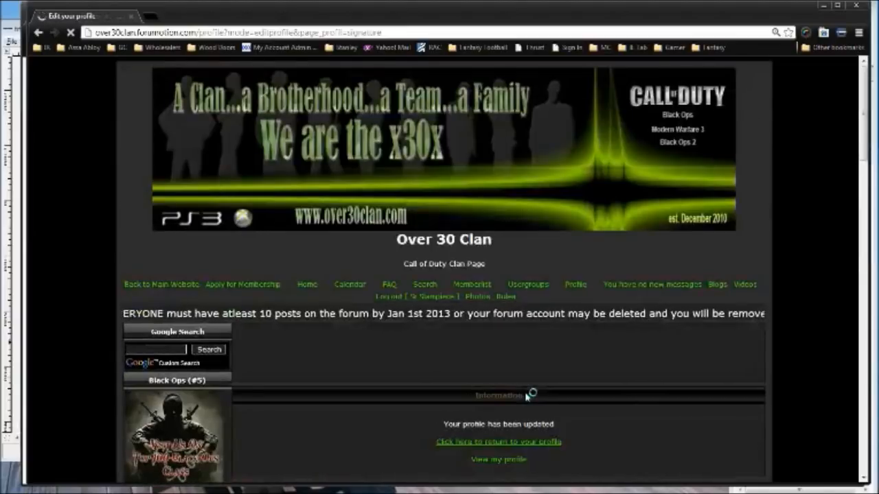
scroll("down", 3)
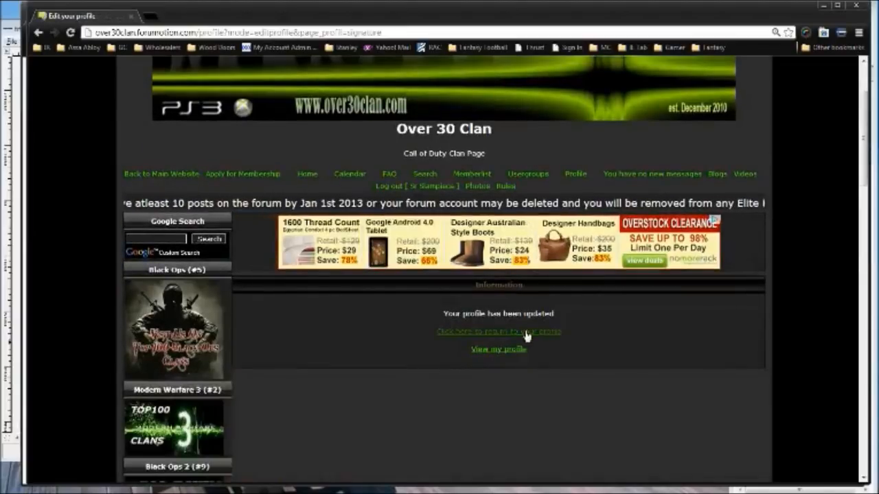
scroll("down", 3)
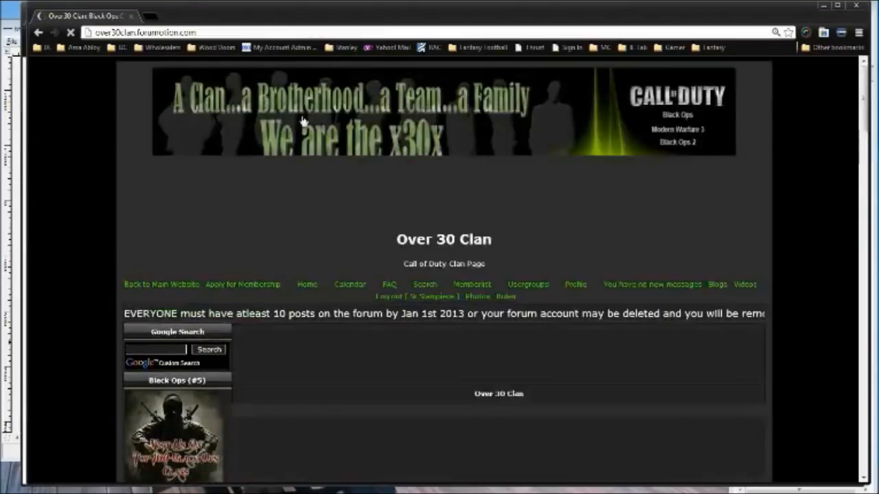
scroll("down", 3)
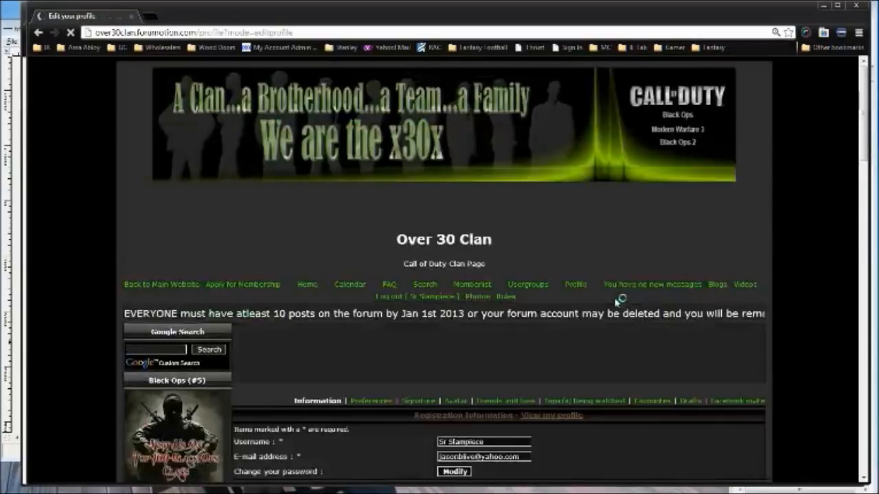
Scroll the Signature page to check the saved Fifty Graves banner and its code
scroll("down", 3)
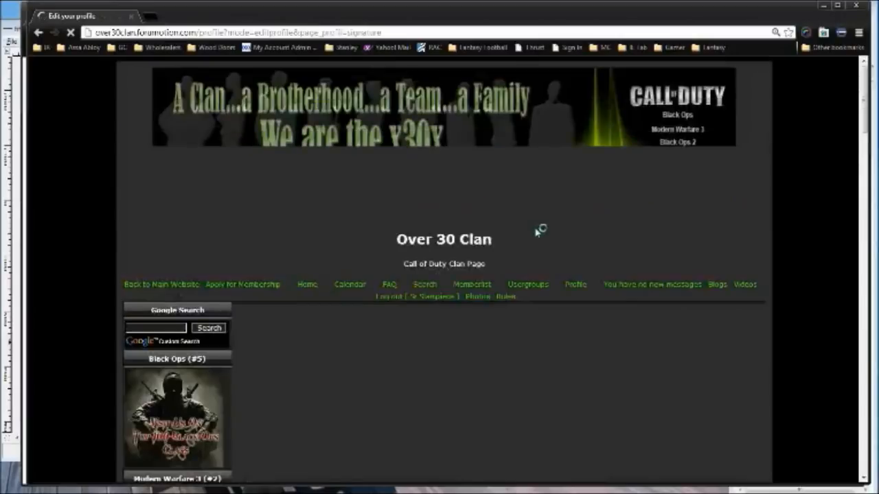
scroll("down", 3)
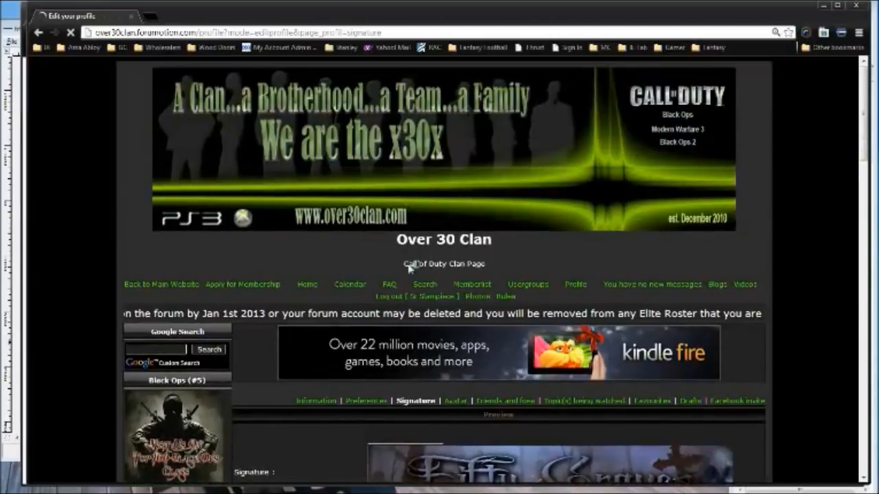
scroll("down", 3)
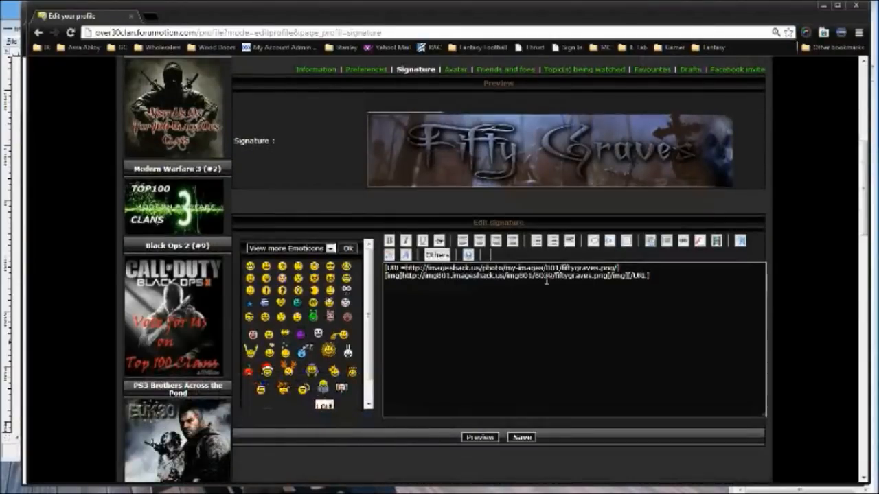